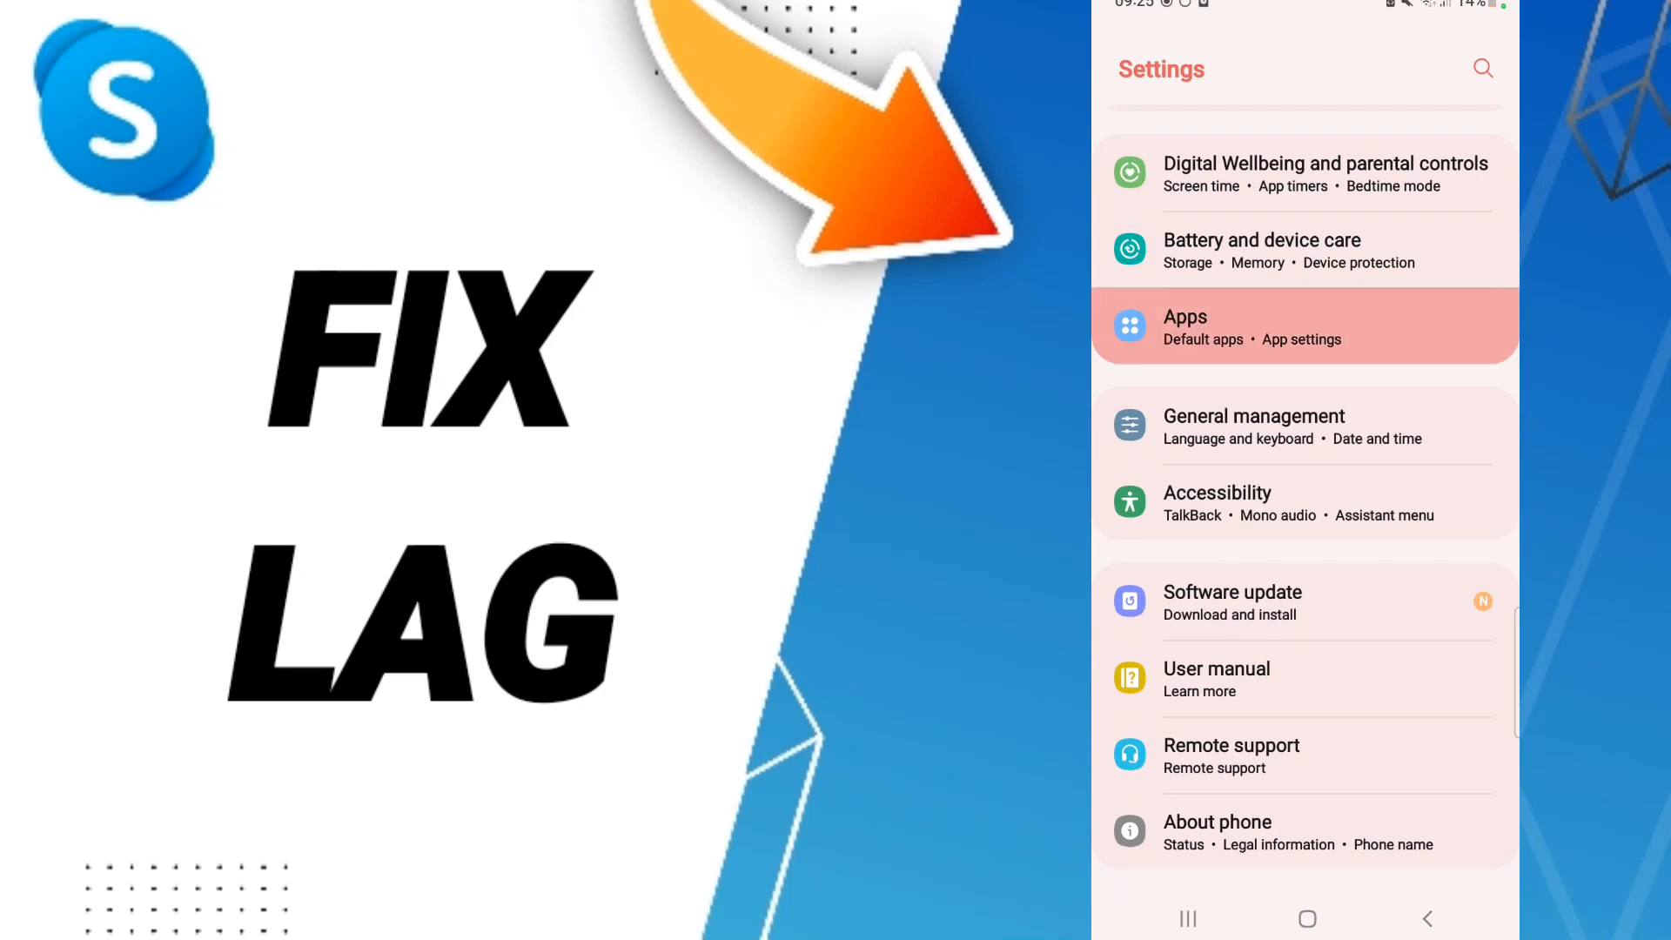
# Open the Apps list, scroll down to Skype and open its App info page.
pyautogui.click(1303, 327)
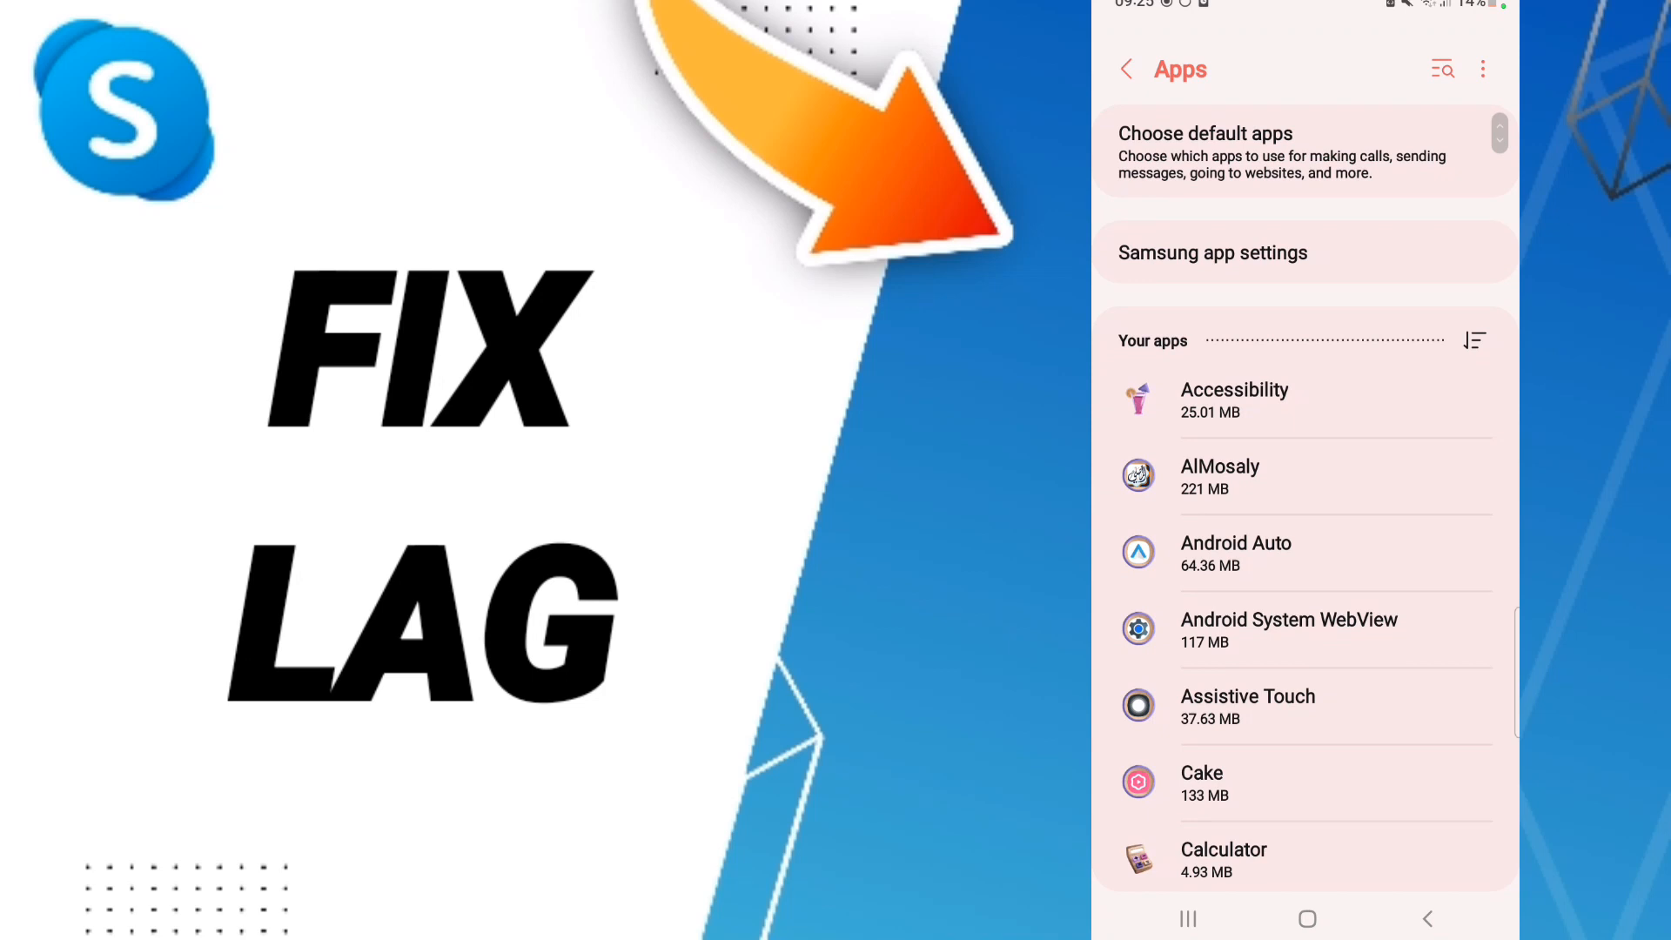
pyautogui.scroll(-3)
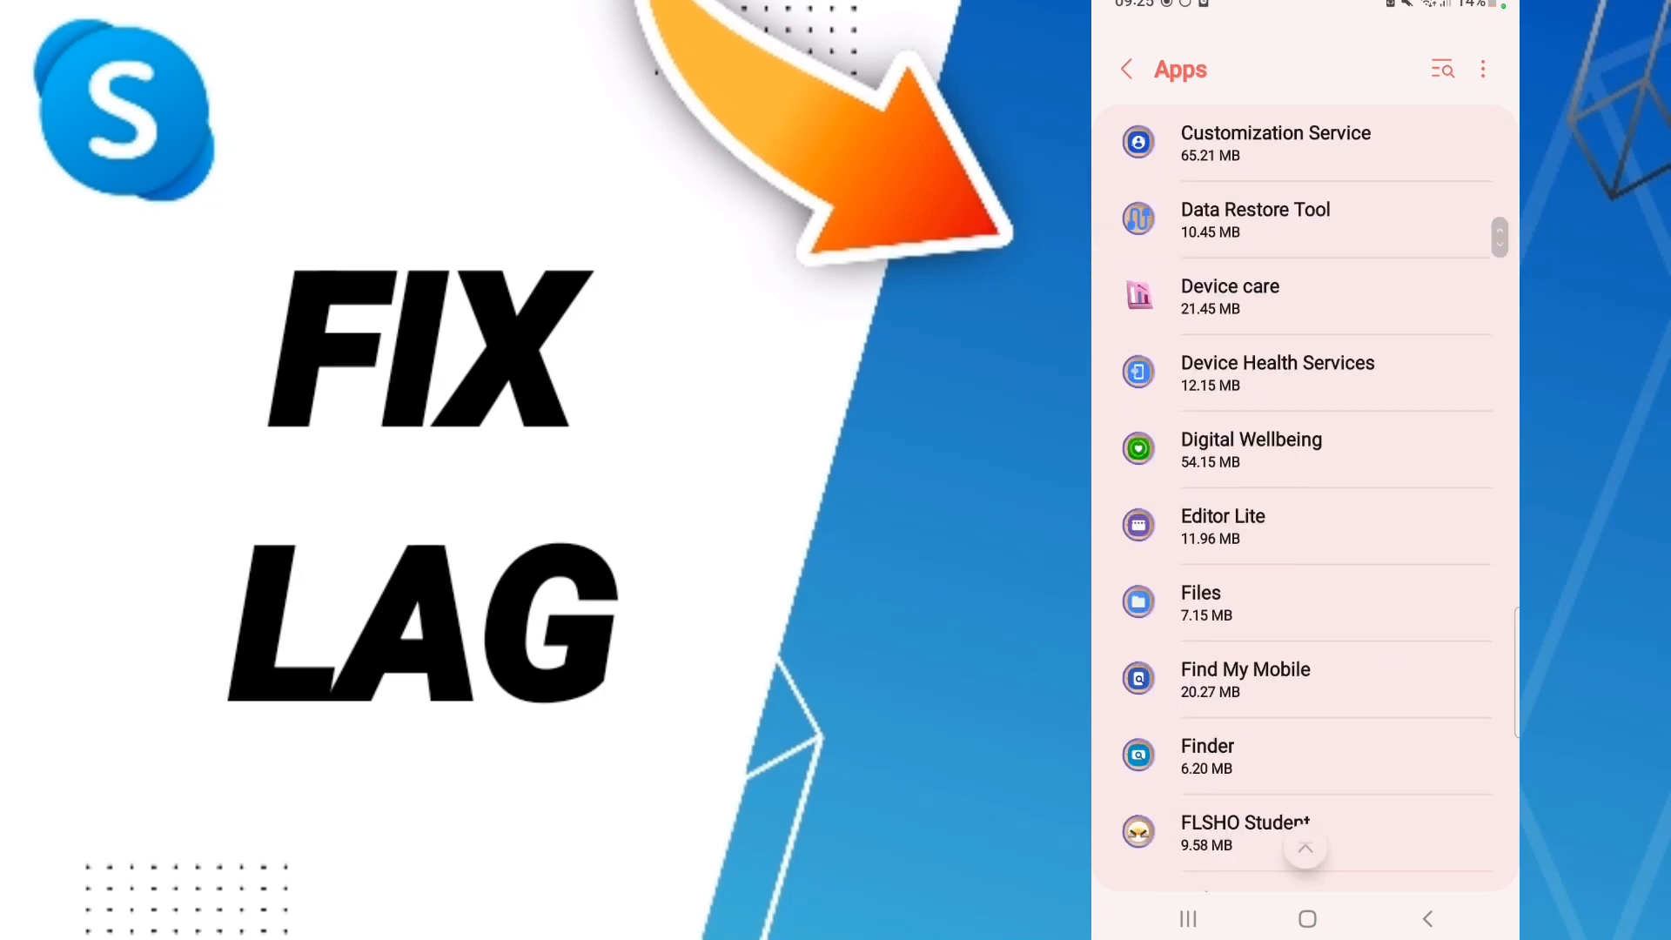
pyautogui.scroll(-3)
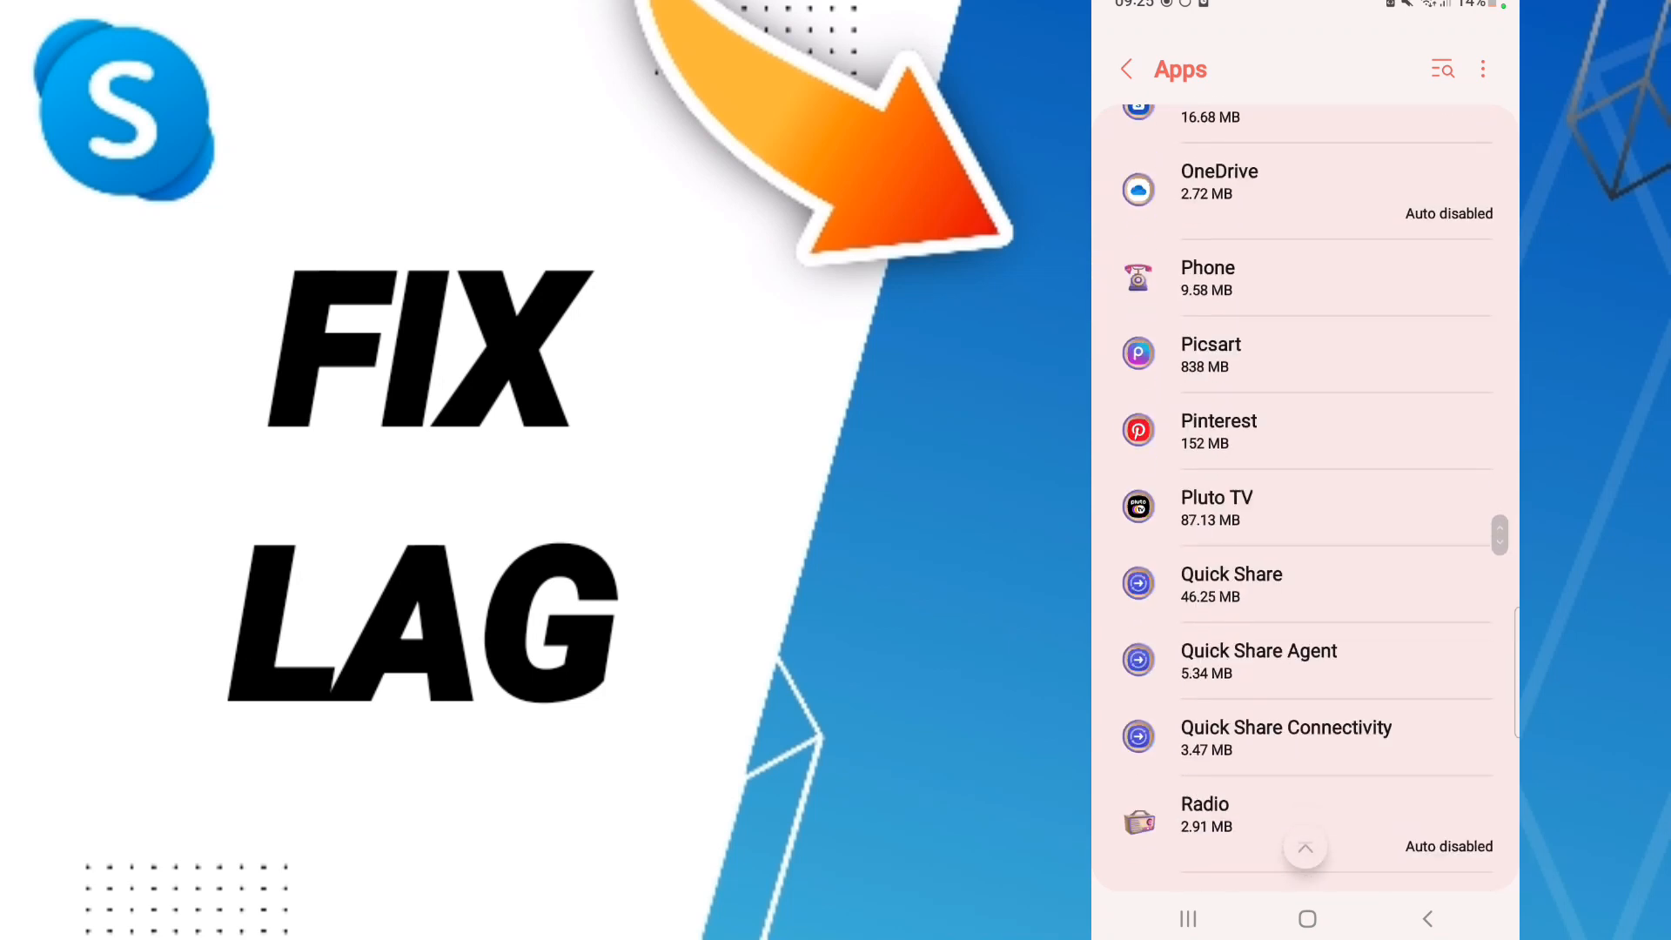
pyautogui.scroll(-3)
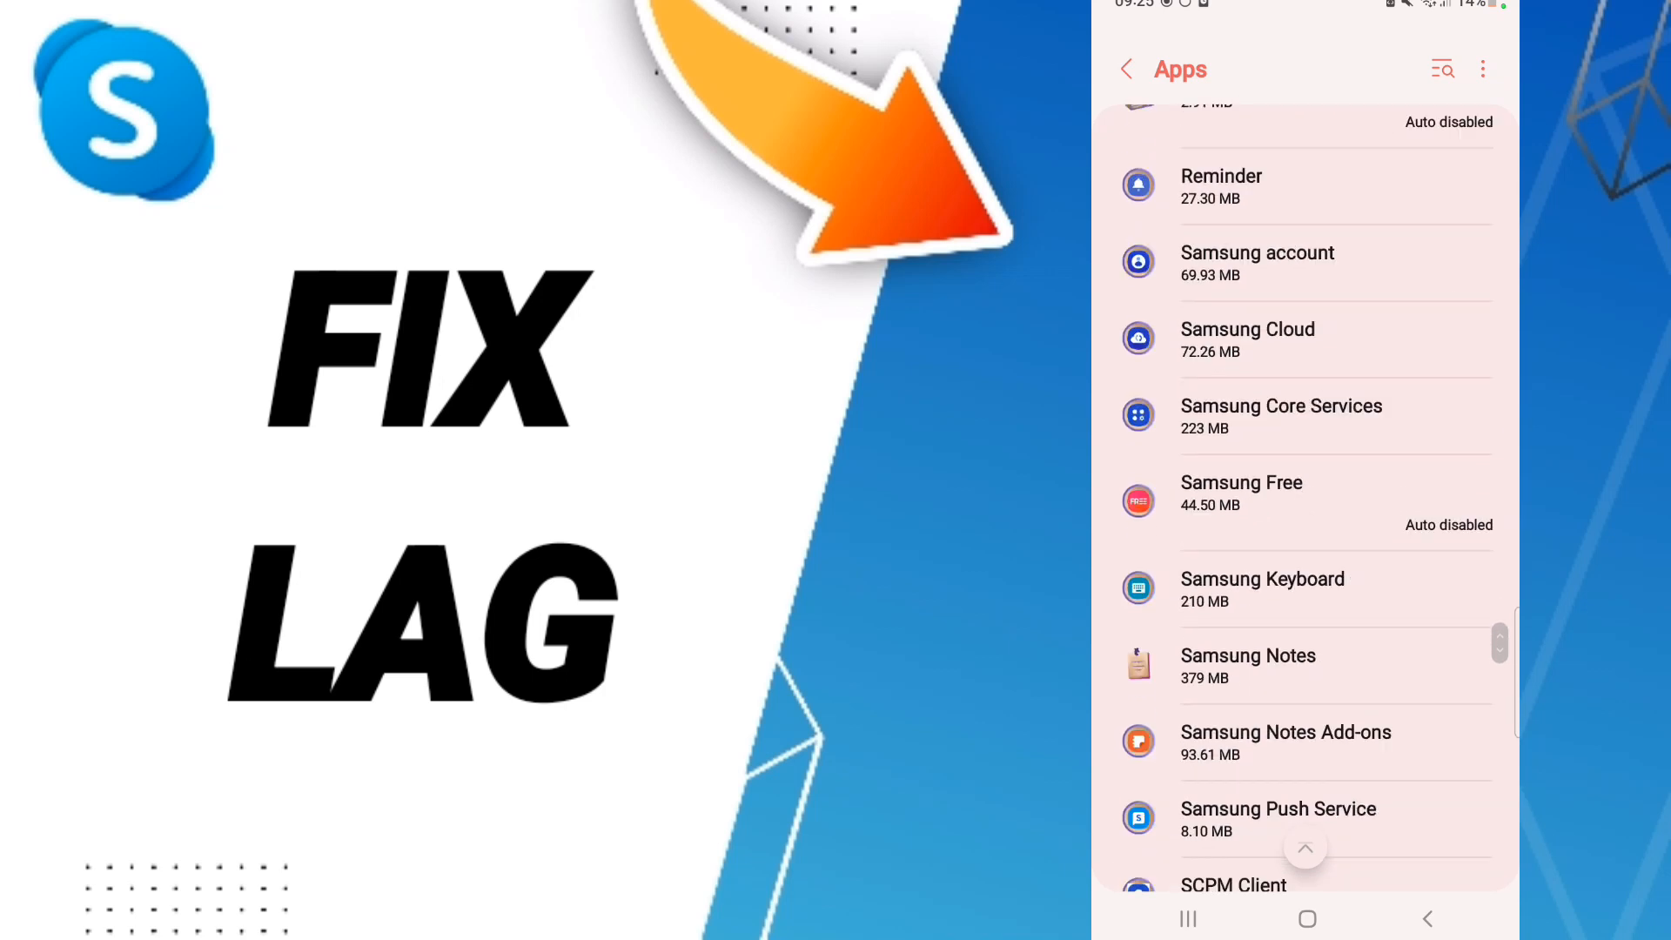
pyautogui.scroll(-3)
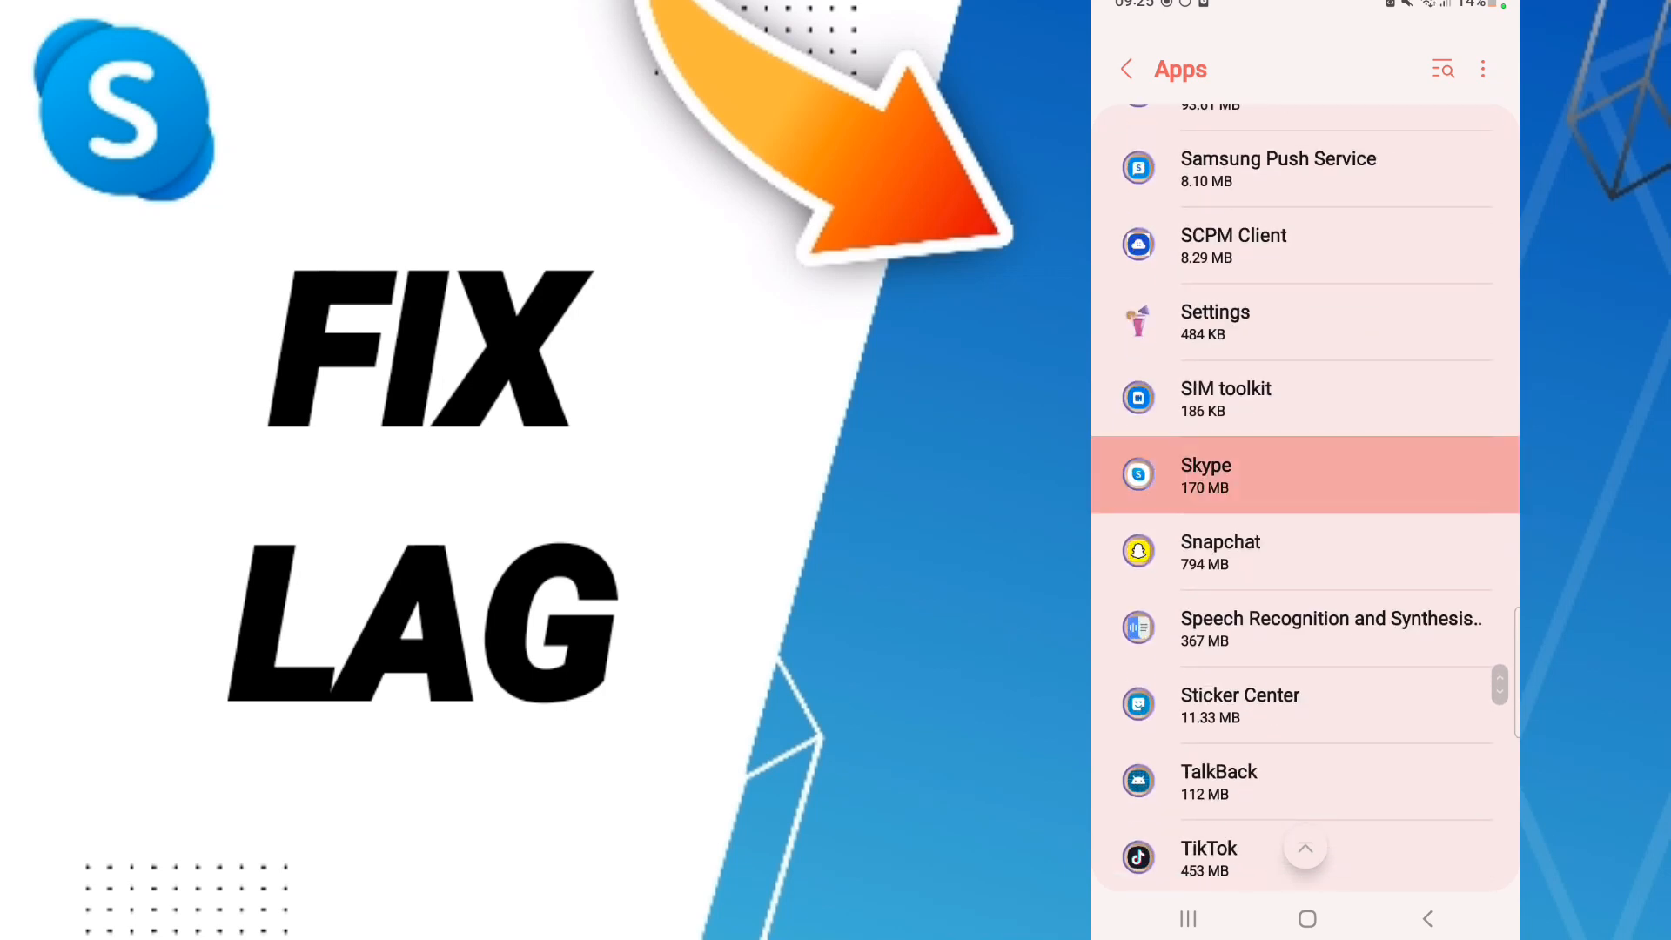
pyautogui.click(1205, 475)
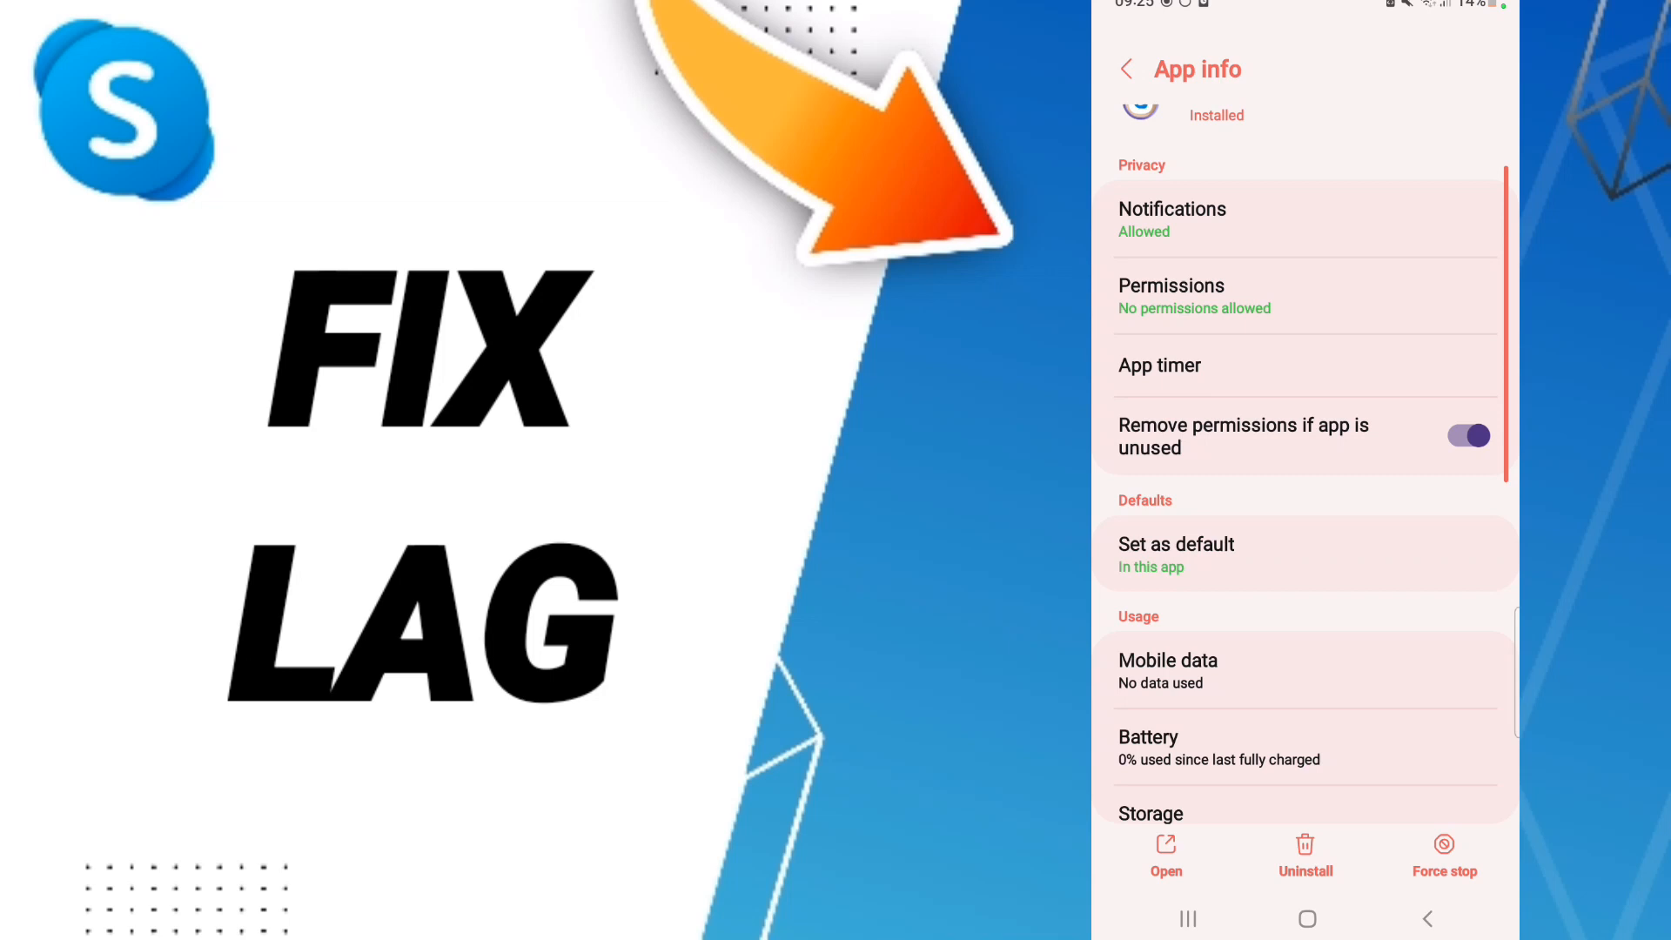
# Force-stop Skype and confirm with OK.
pyautogui.click(1442, 853)
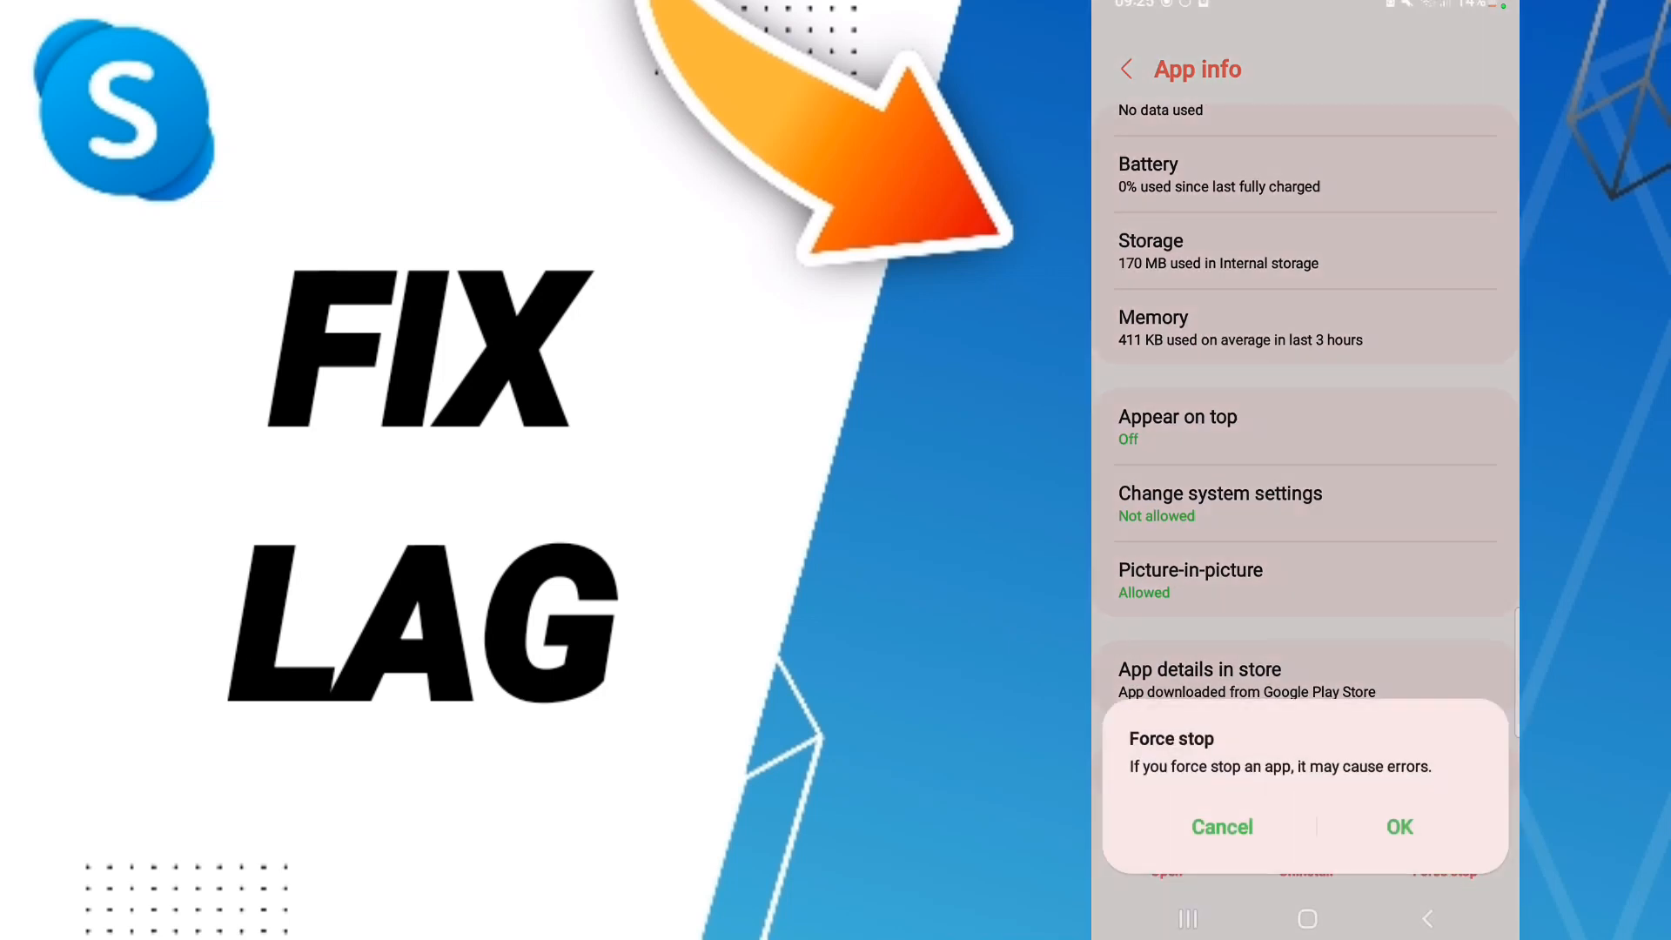
pyautogui.click(1222, 827)
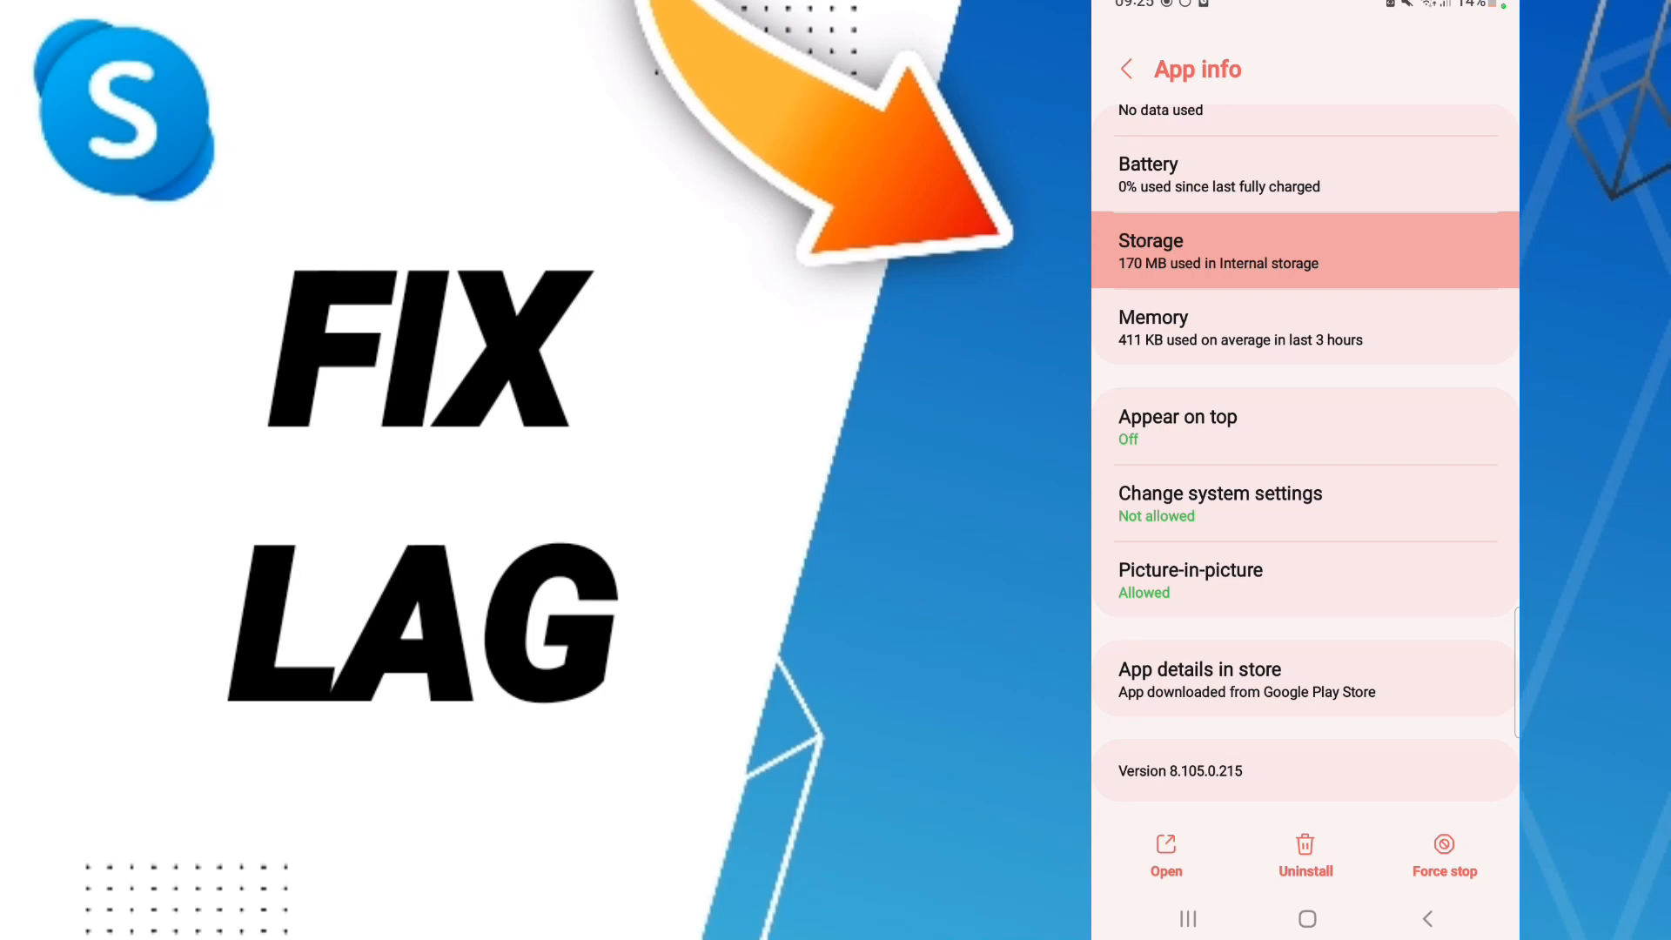
# Open Skype's Storage page and clear its cache and stored app data.
pyautogui.click(1302, 250)
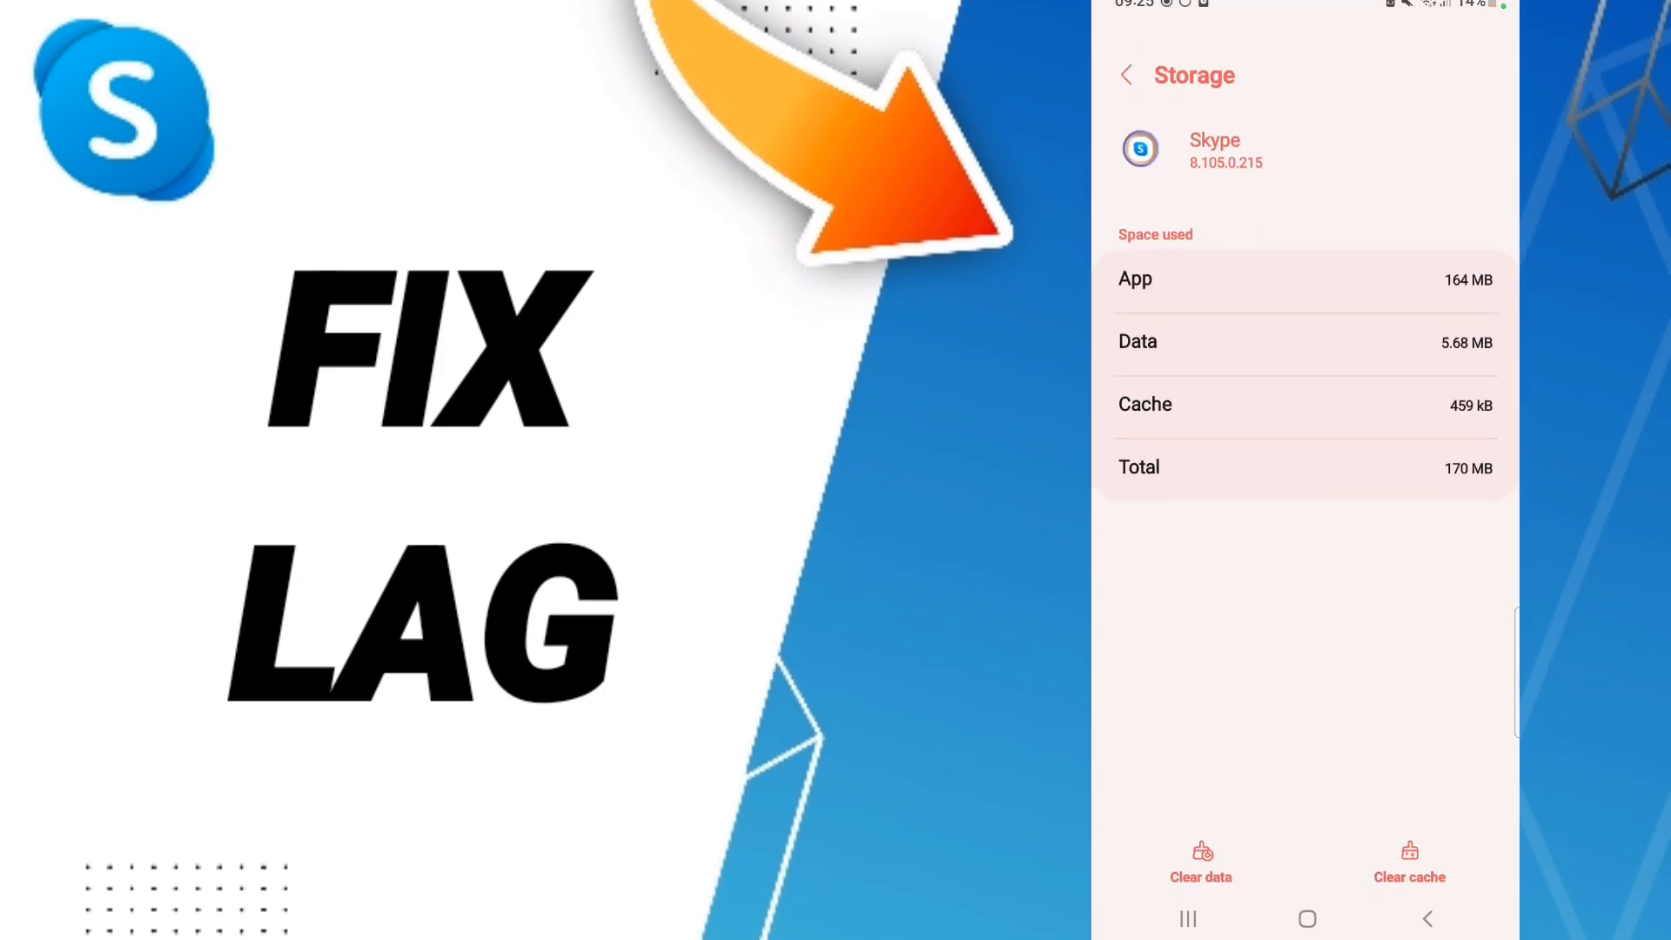
pyautogui.click(1408, 862)
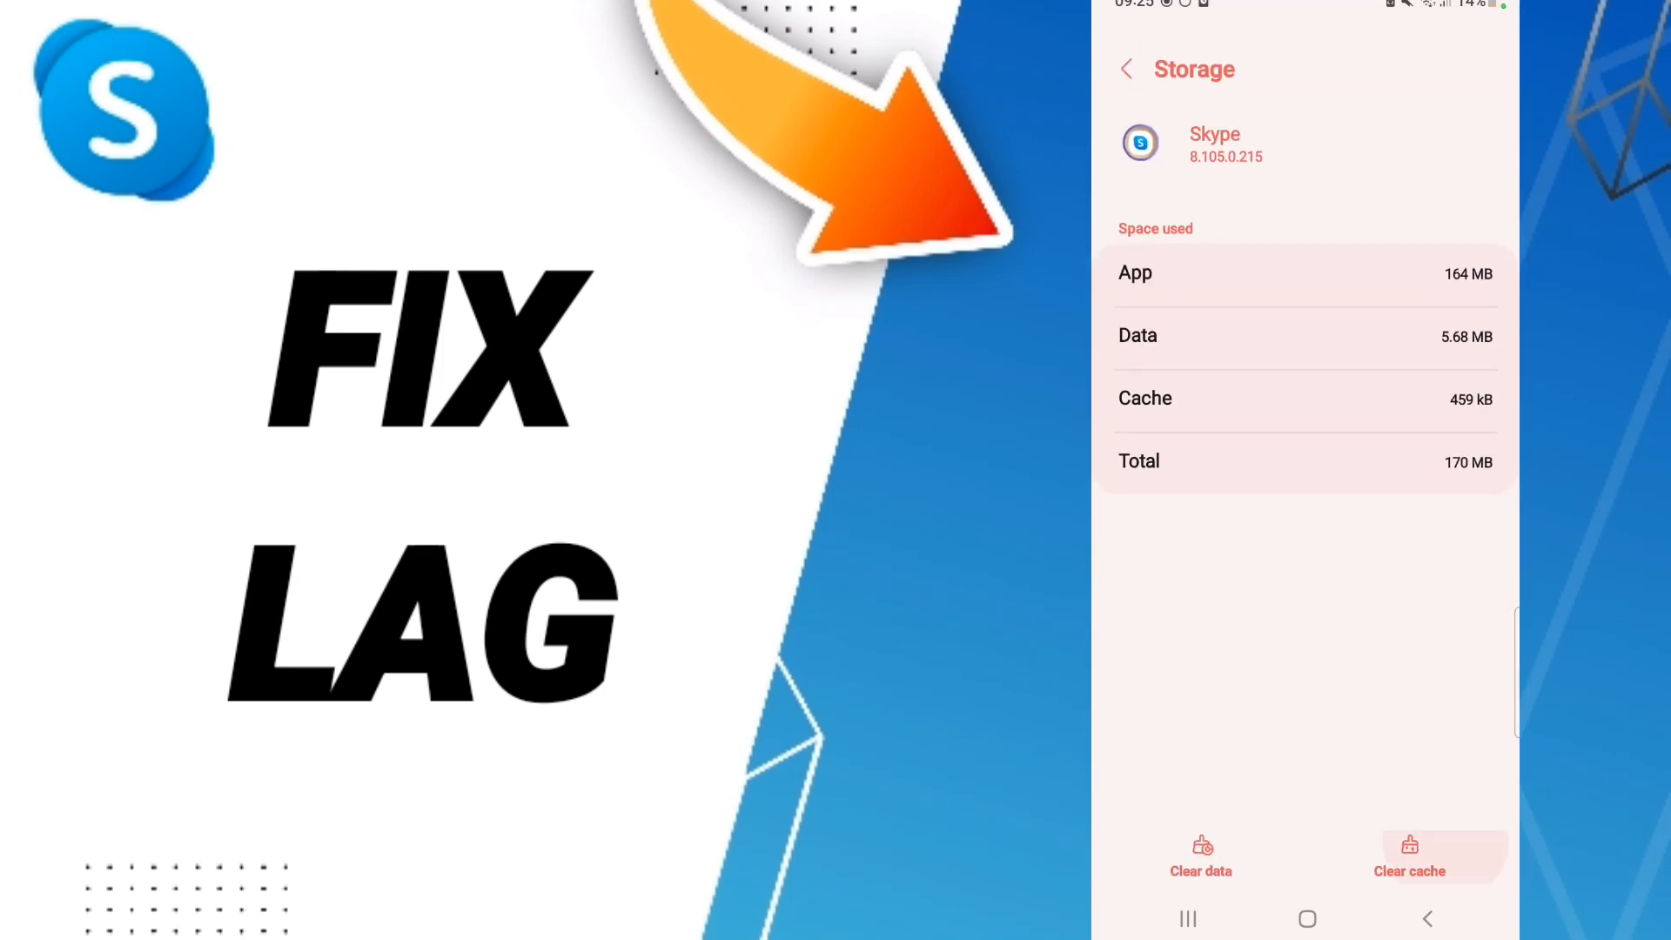
pyautogui.click(1199, 856)
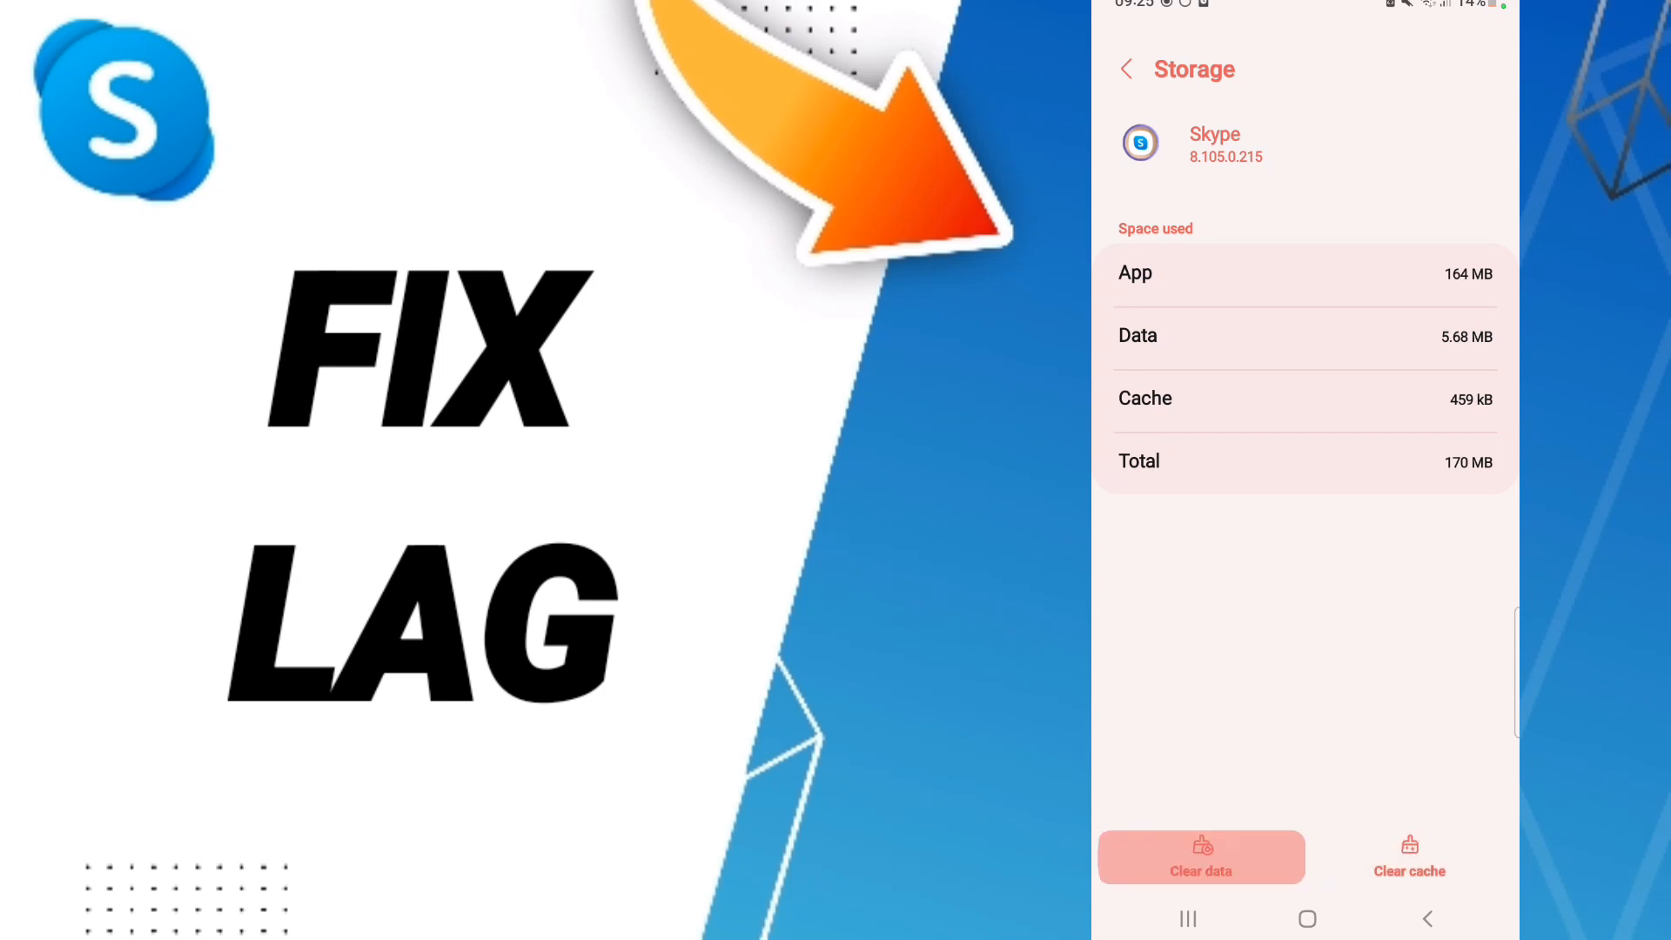